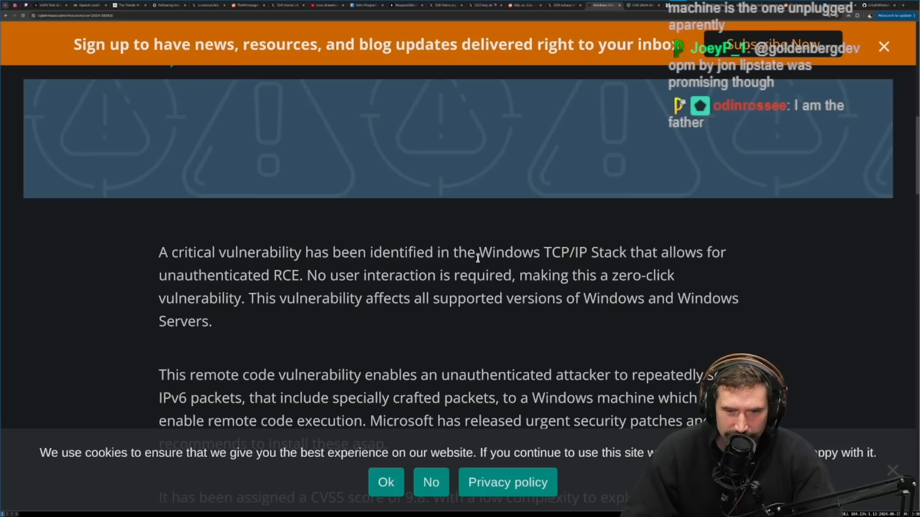
{"action": "mouse_move", "coordinate": [741, 270]}
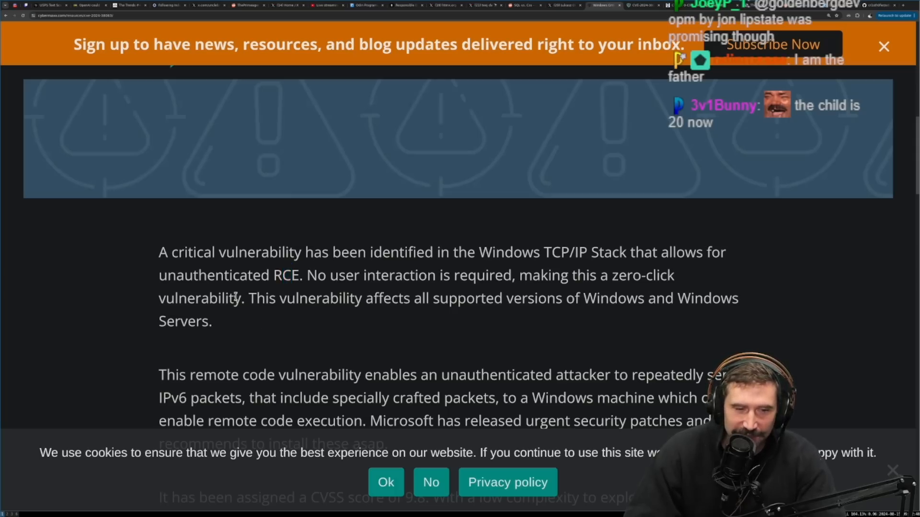
Step: Read the CyberMaxx CVE-2024-38063 article, highlighting the Windows Servers mention and crafted-packets phrase
{"action": "left_click_drag", "start_coordinate": [170, 252], "coordinate": [241, 298]}
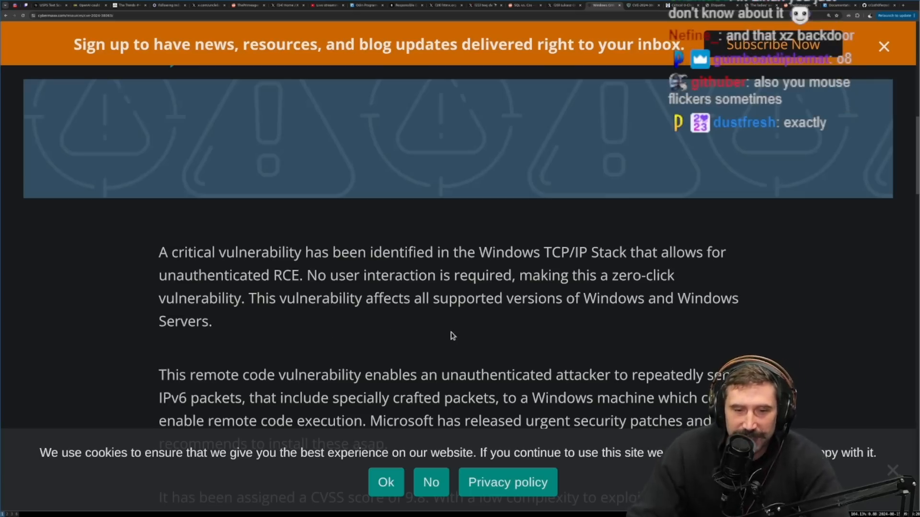
{"action": "scroll", "scroll_direction": "down", "scroll_amount": 3}
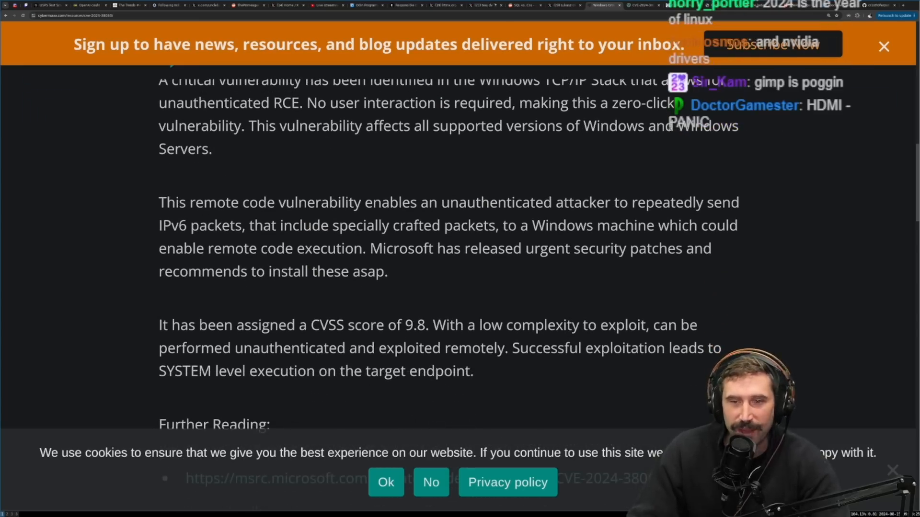
{"action": "double_click", "coordinate": [180, 148]}
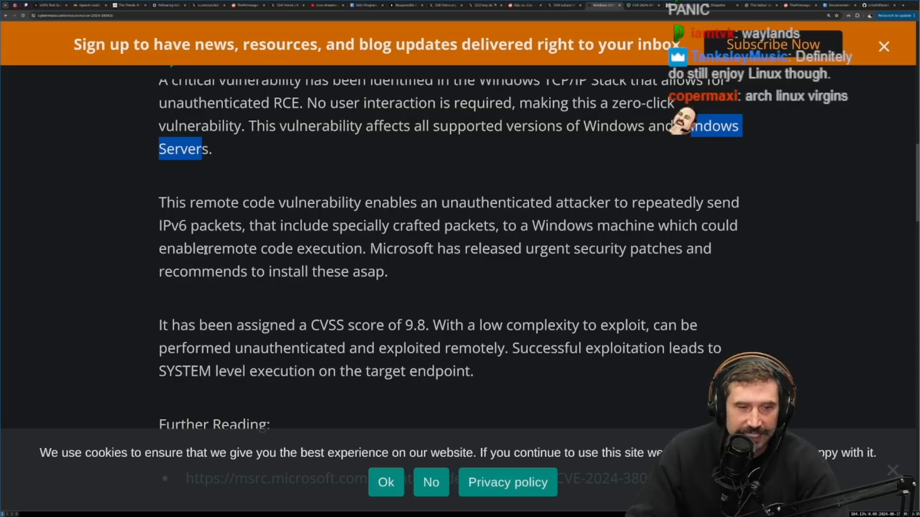
{"action": "mouse_move", "coordinate": [377, 240]}
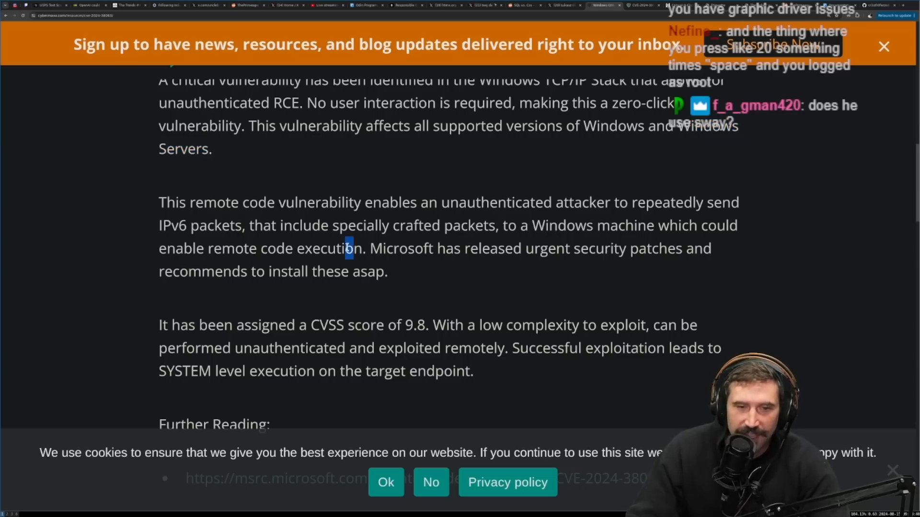
{"action": "left_click_drag", "start_coordinate": [160, 202], "coordinate": [361, 249]}
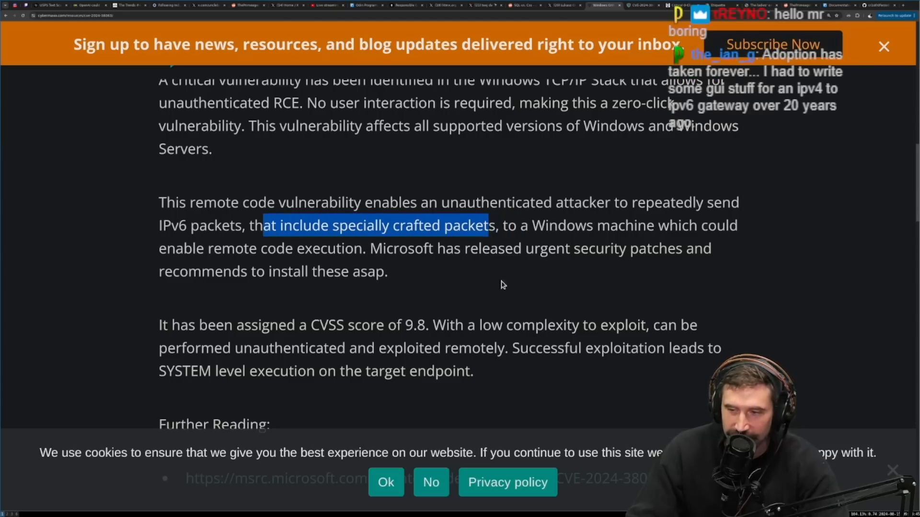
{"action": "left_click", "coordinate": [258, 225]}
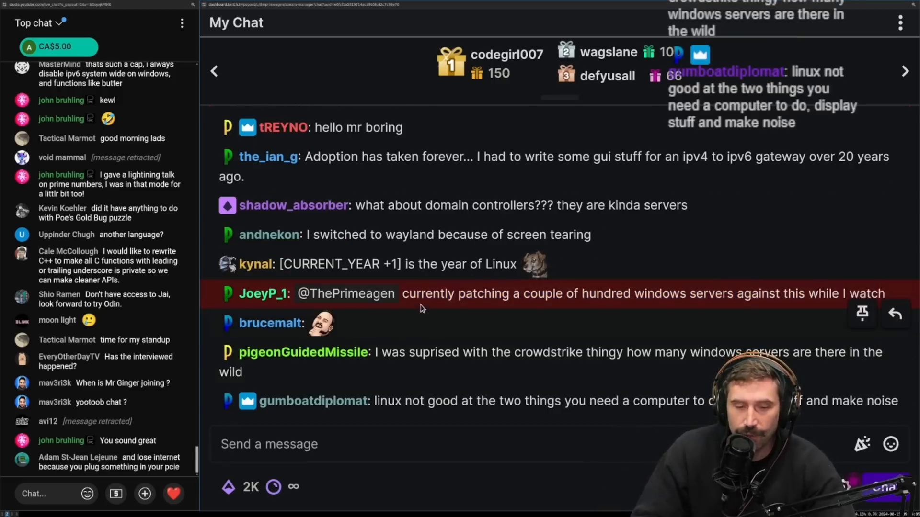
Step: Read the Stream Manager chat, highlighting the message about patching hundreds of Windows servers
{"action": "left_click_drag", "start_coordinate": [408, 293], "coordinate": [821, 293]}
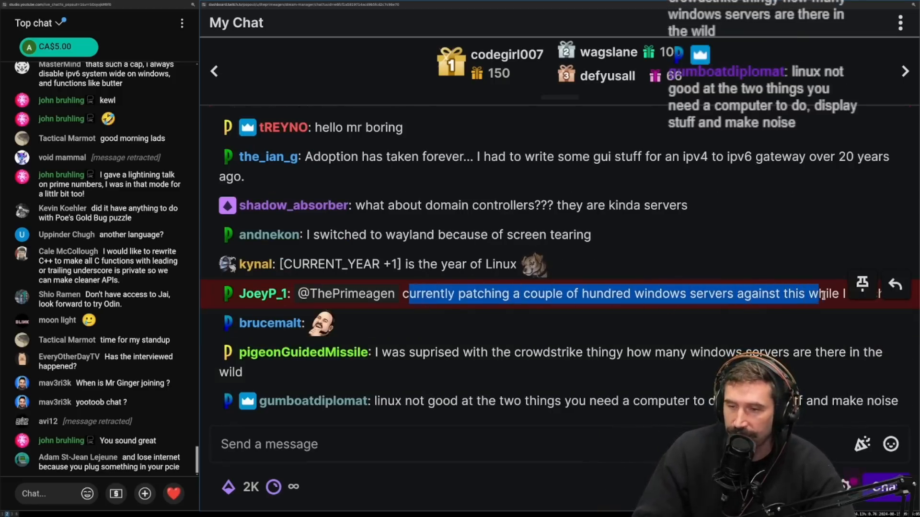
{"action": "scroll", "scroll_direction": "down", "scroll_amount": 3}
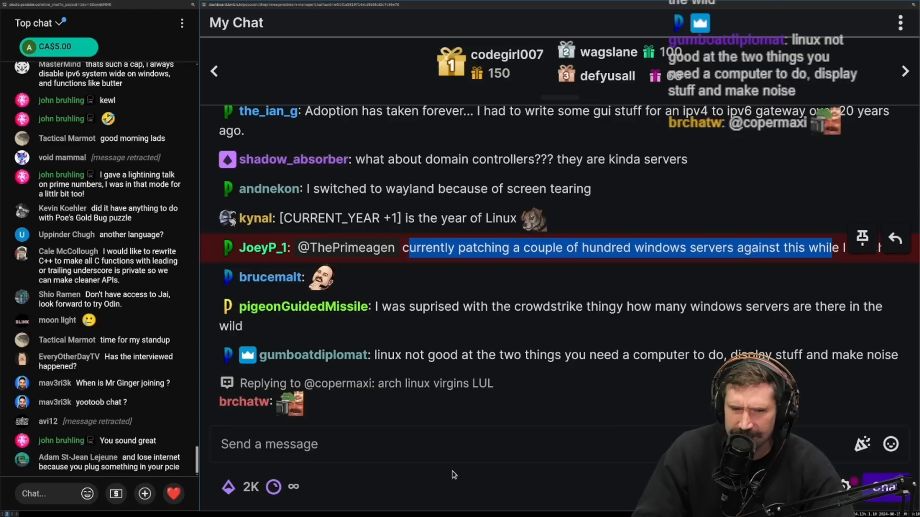
{"action": "left_click", "coordinate": [411, 444]}
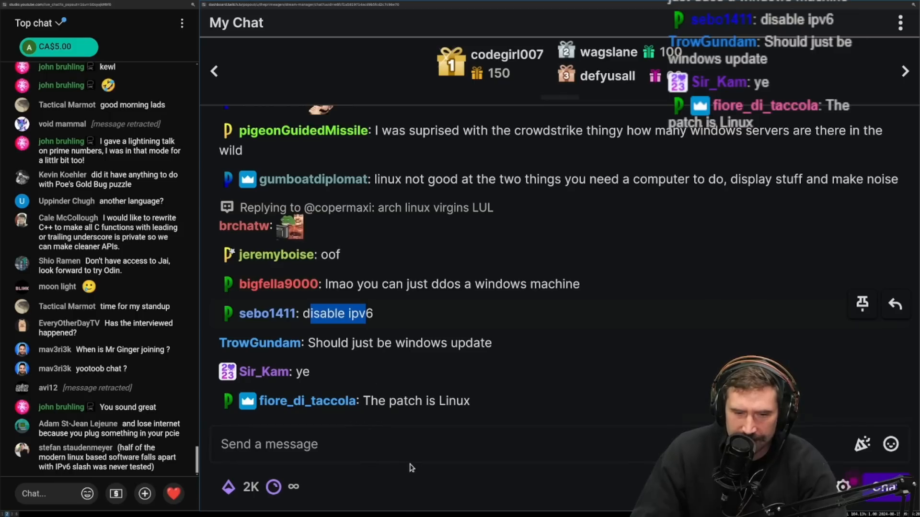
{"action": "left_click", "coordinate": [431, 445]}
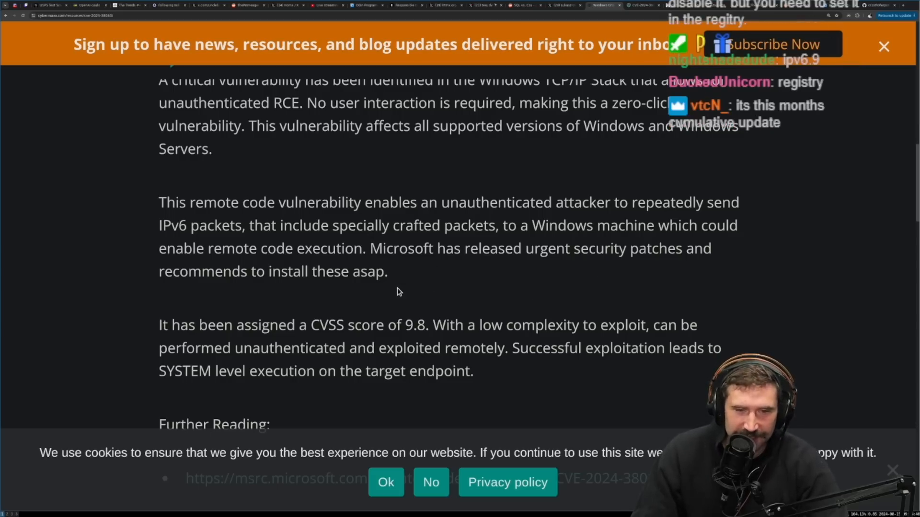
Step: Highlight the CyberMaxx paragraph about IPv6 packet attacks and scroll further down
{"action": "scroll", "scroll_direction": "down", "scroll_amount": 3}
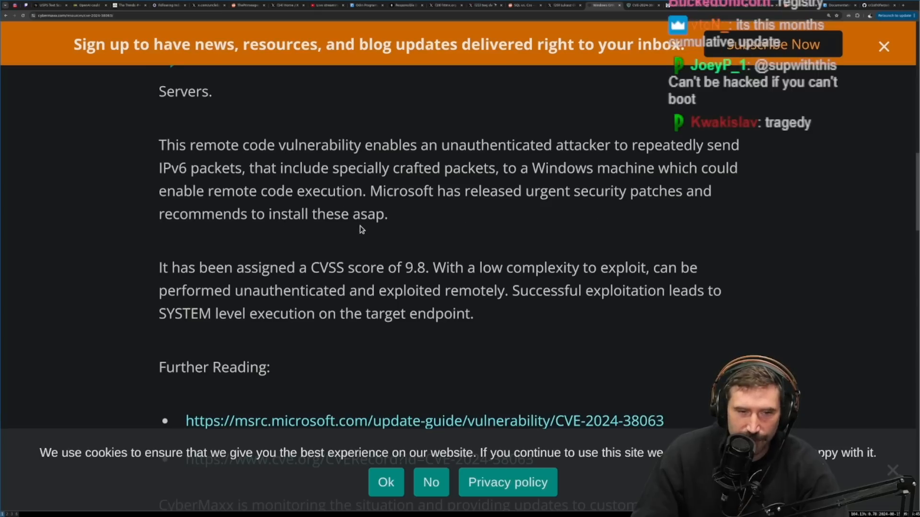
{"action": "left_click_drag", "start_coordinate": [186, 144], "coordinate": [381, 214]}
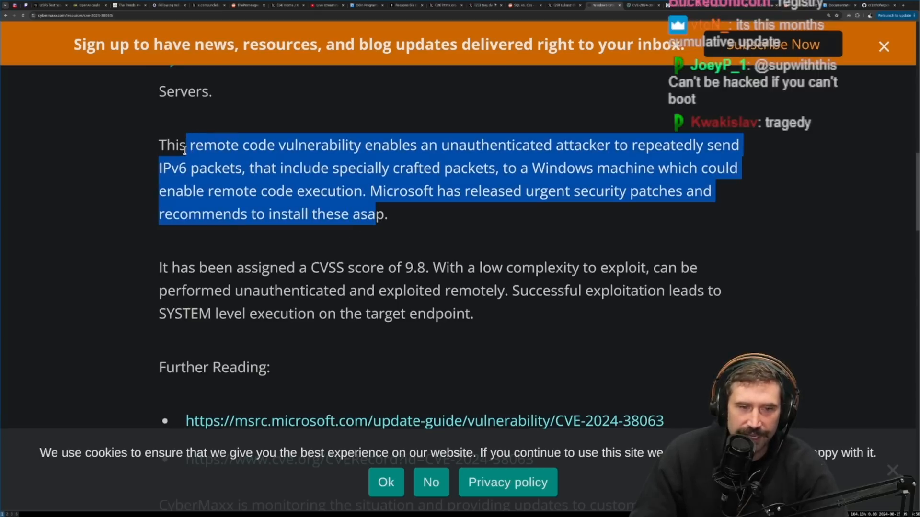
{"action": "scroll", "scroll_direction": "down", "scroll_amount": 3}
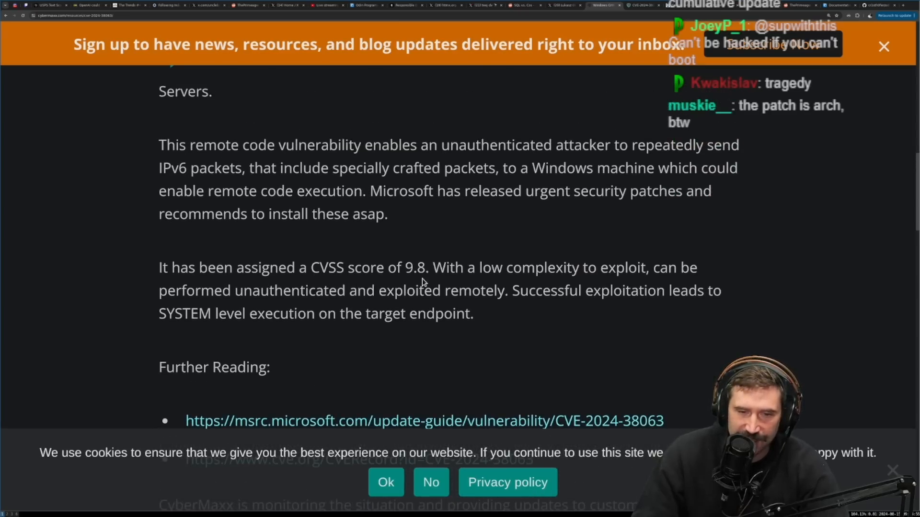
{"action": "scroll", "scroll_direction": "down", "scroll_amount": 3}
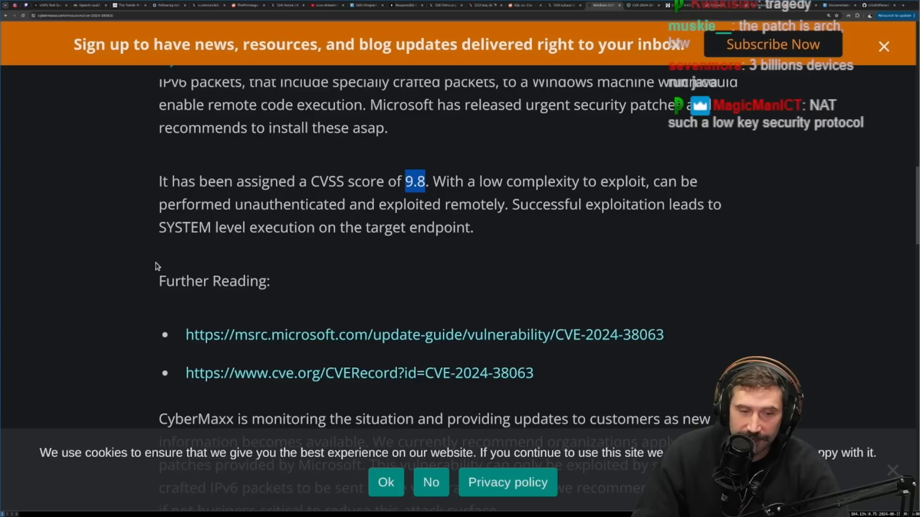
{"action": "scroll", "scroll_direction": "down", "scroll_amount": 3}
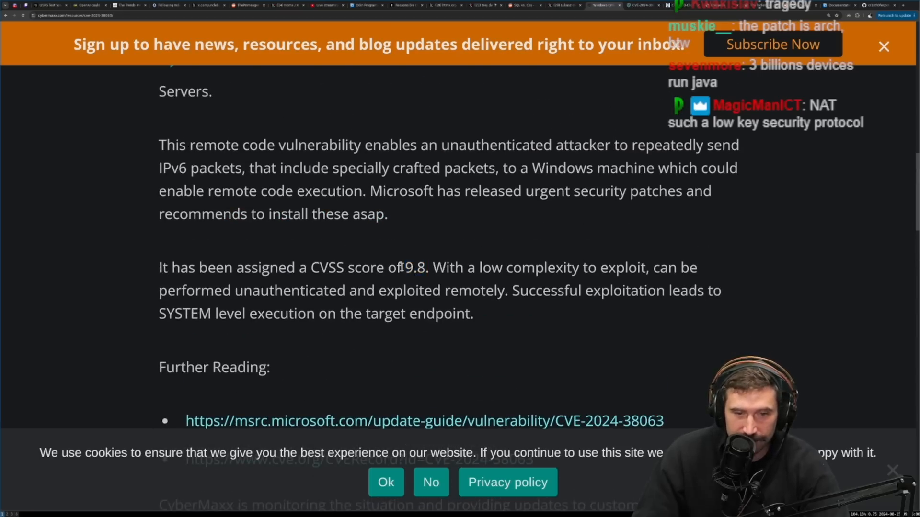
Step: Select the 9.8 CVSS score and highlight its sentence in the article
{"action": "double_click", "coordinate": [416, 267]}
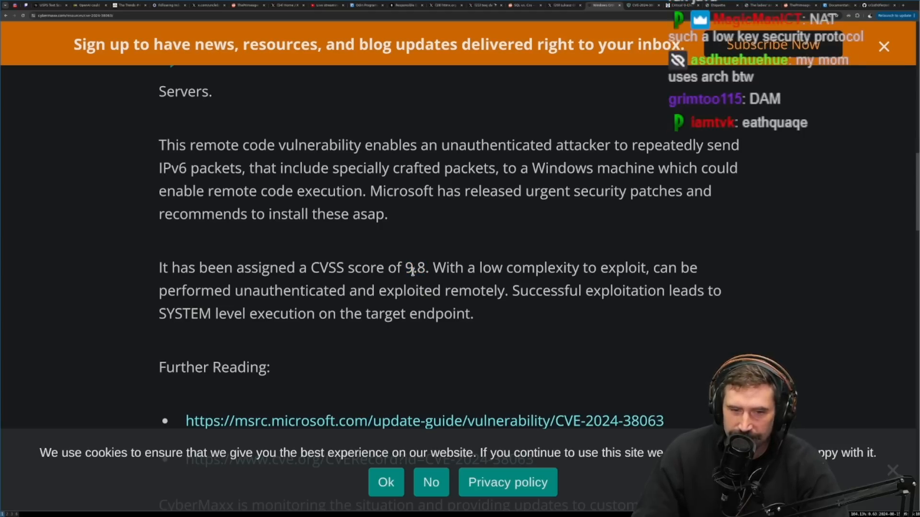
{"action": "double_click", "coordinate": [415, 267]}
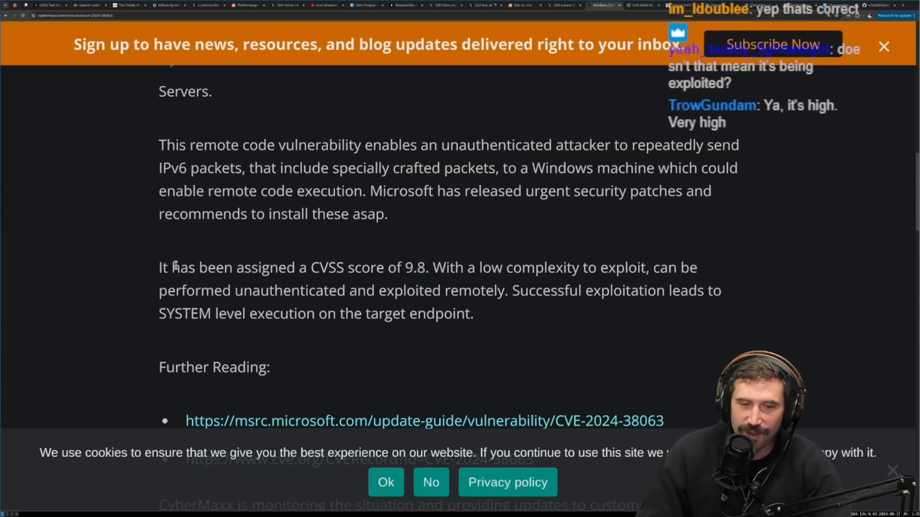
{"action": "left_click_drag", "start_coordinate": [161, 267], "coordinate": [416, 267]}
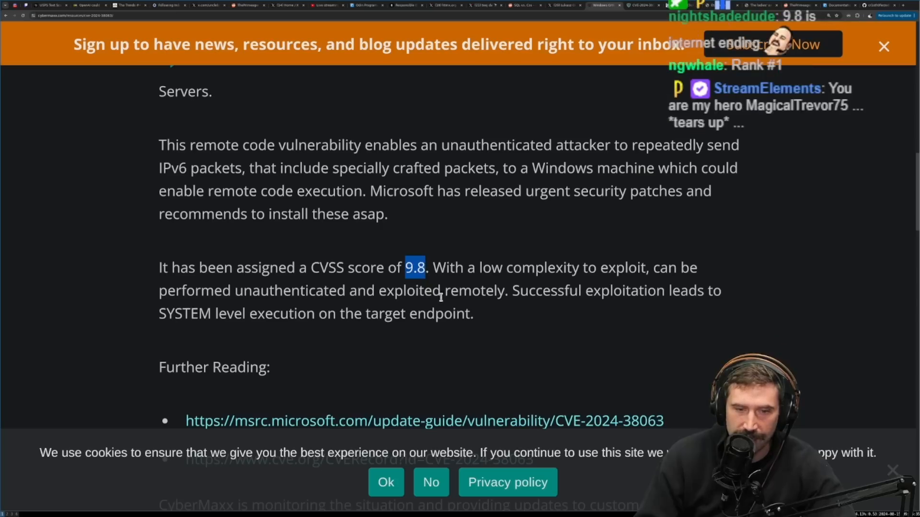
{"action": "mouse_move", "coordinate": [423, 313]}
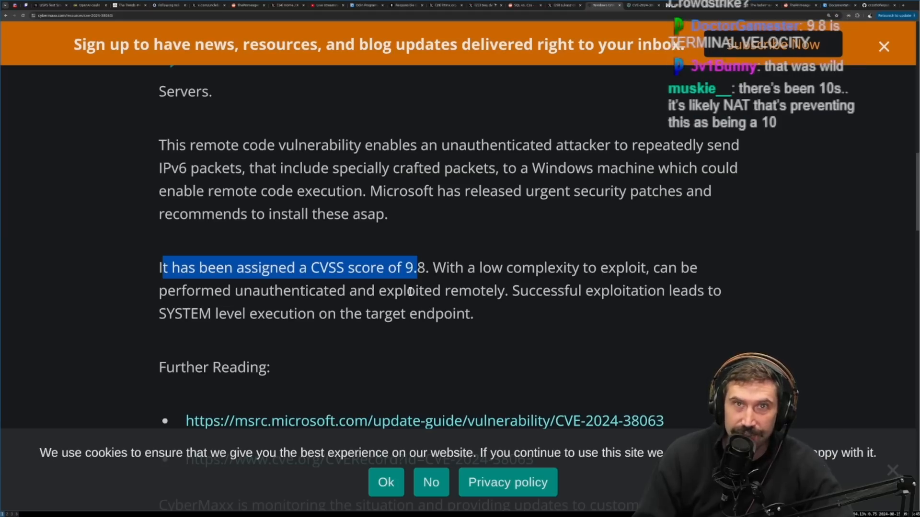
{"action": "double_click", "coordinate": [414, 268]}
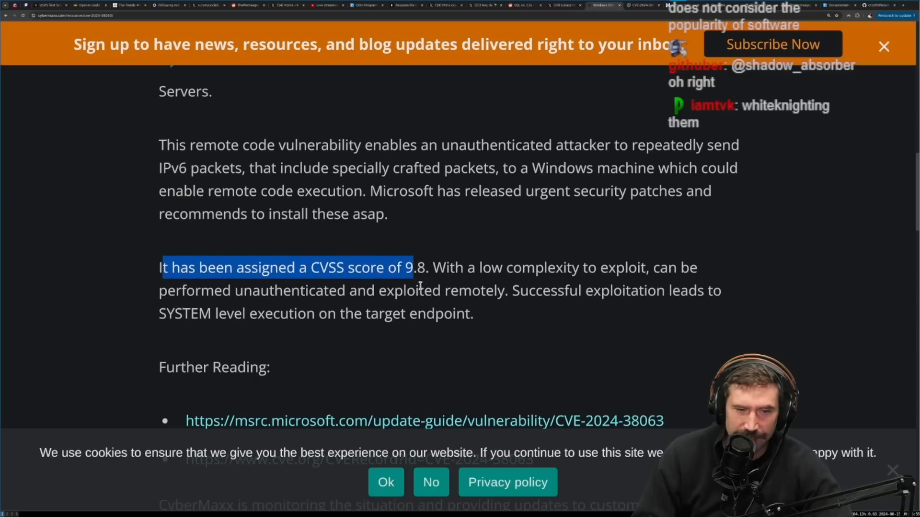
{"action": "left_click", "coordinate": [489, 273]}
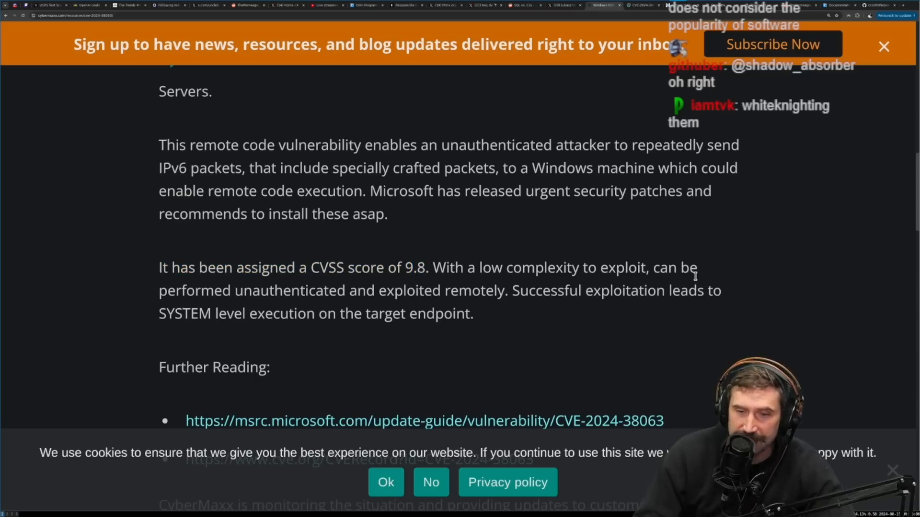
{"action": "mouse_move", "coordinate": [390, 305]}
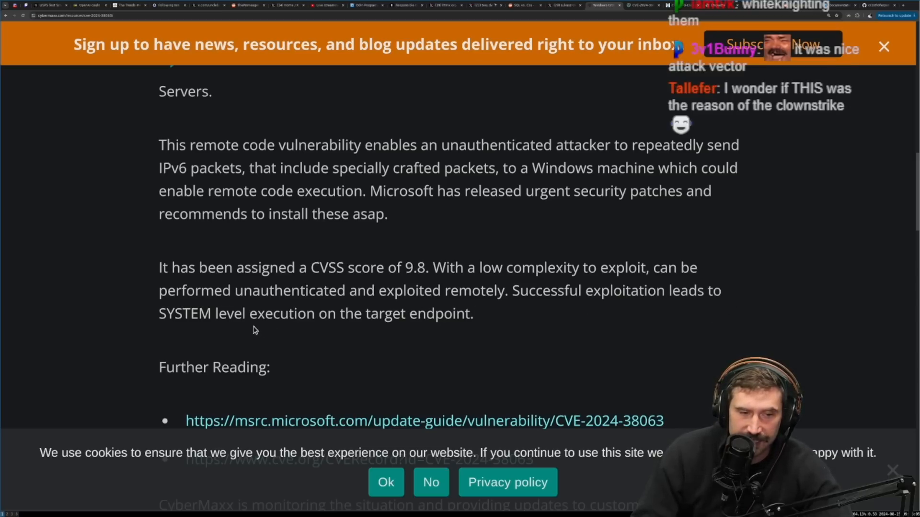
{"action": "left_click_drag", "start_coordinate": [253, 290], "coordinate": [466, 314]}
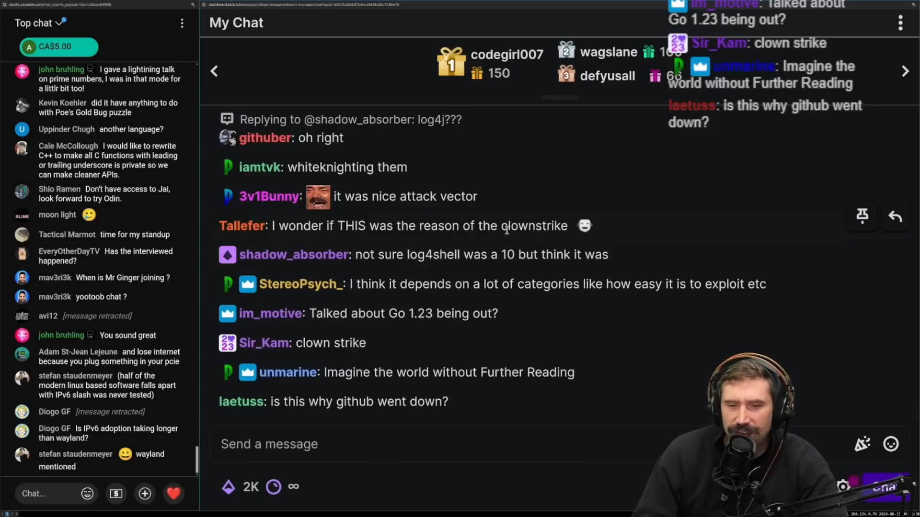
Step: Highlight the CyberMaxx closing recommendation to apply Microsoft's patches and disable IPv6
{"action": "double_click", "coordinate": [532, 225]}
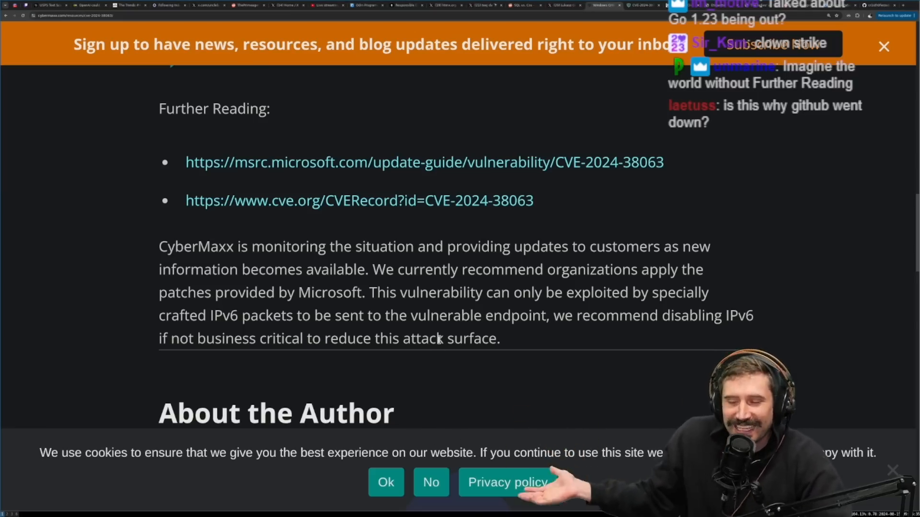
{"action": "scroll", "scroll_direction": "down", "scroll_amount": 3}
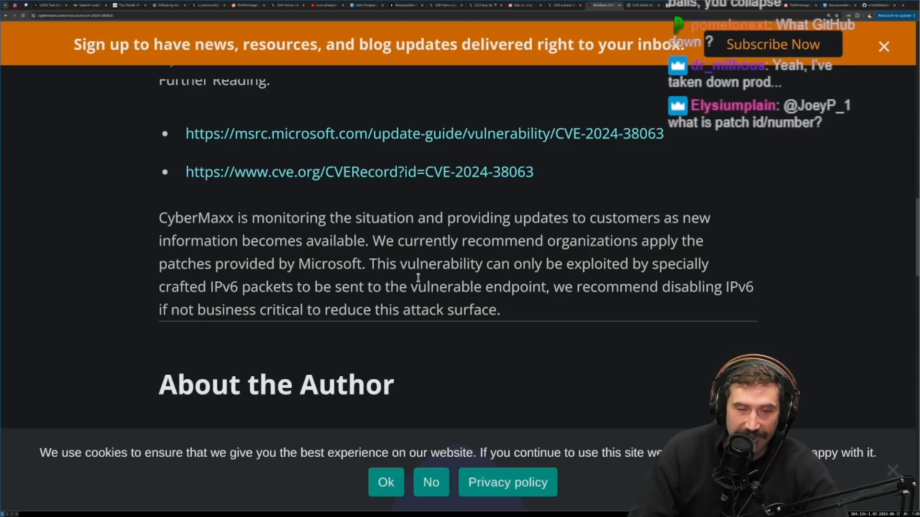
{"action": "left_click_drag", "start_coordinate": [196, 217], "coordinate": [502, 310]}
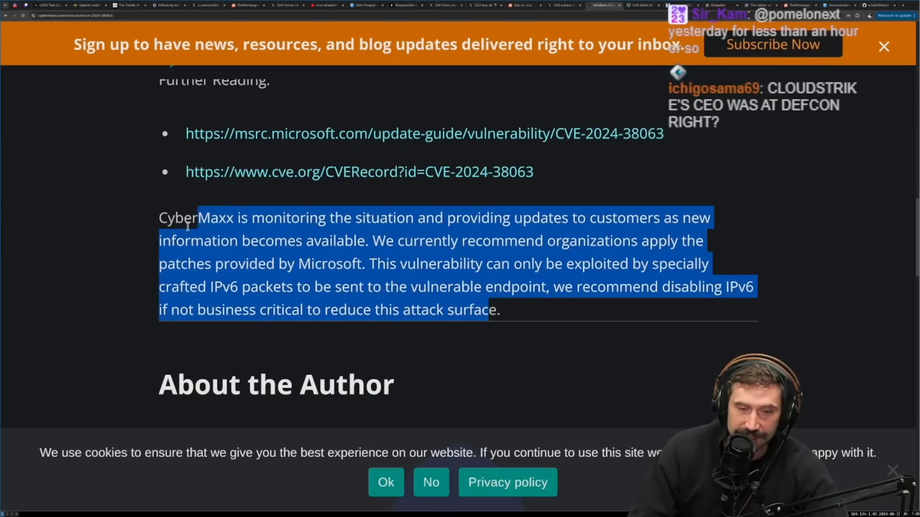
{"action": "left_click", "coordinate": [399, 263]}
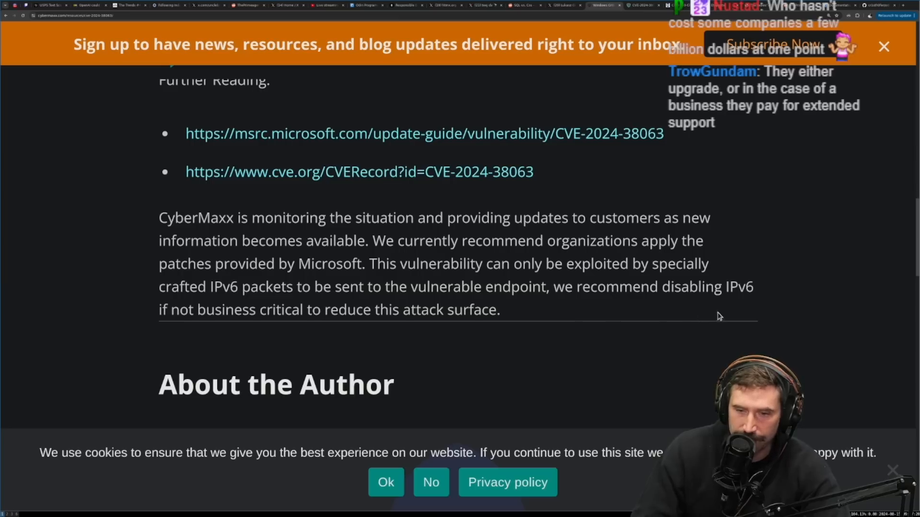
{"action": "double_click", "coordinate": [738, 287]}
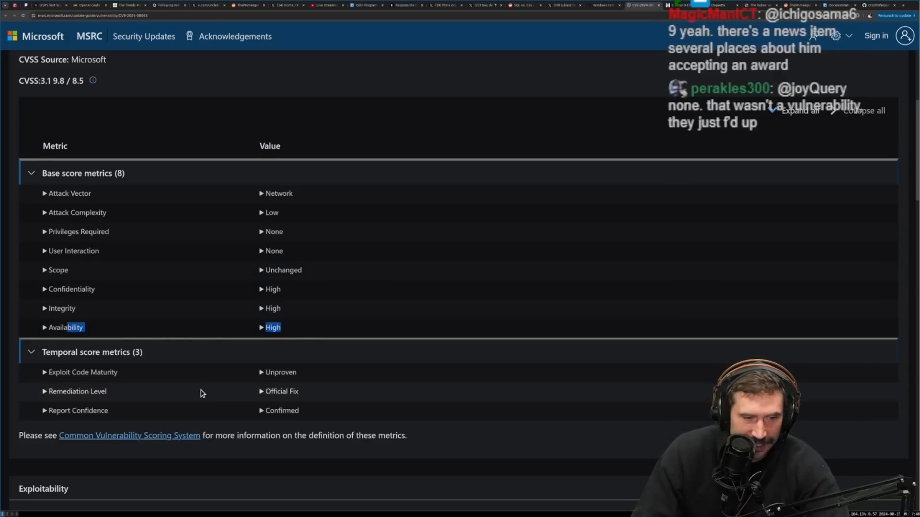
Step: Scroll through the MSRC advisory's metrics, exploitability, IPv6 mitigation and FAQ sections
{"action": "scroll", "scroll_direction": "down", "scroll_amount": 3}
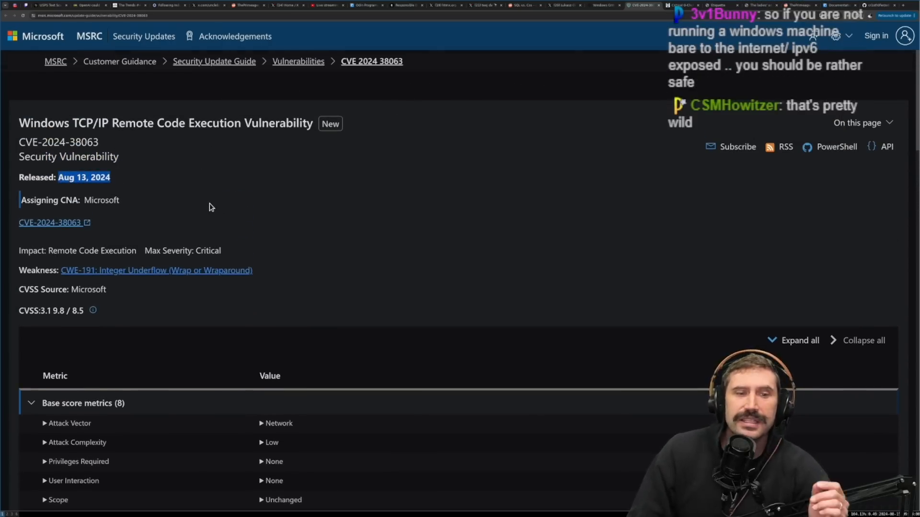
{"action": "mouse_move", "coordinate": [181, 172]}
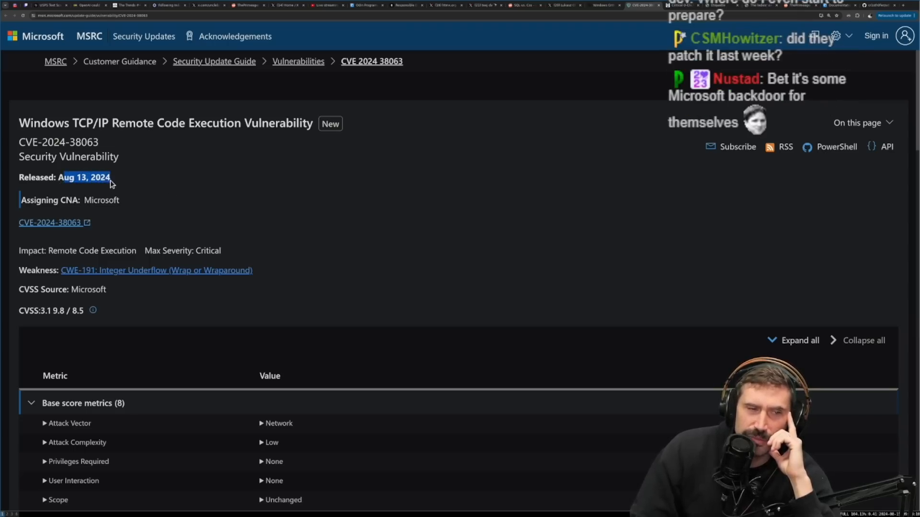
{"action": "mouse_move", "coordinate": [179, 212]}
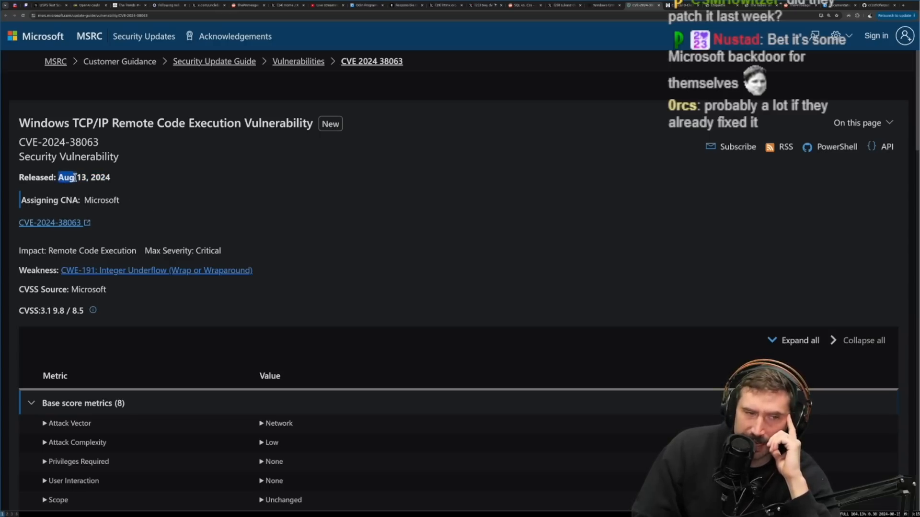
{"action": "scroll", "scroll_direction": "down", "scroll_amount": 3}
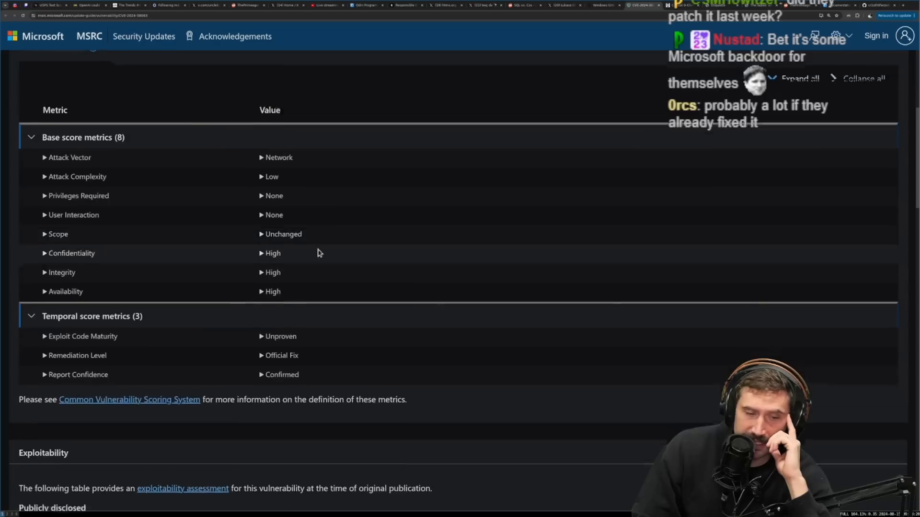
{"action": "scroll", "scroll_direction": "down", "scroll_amount": 3}
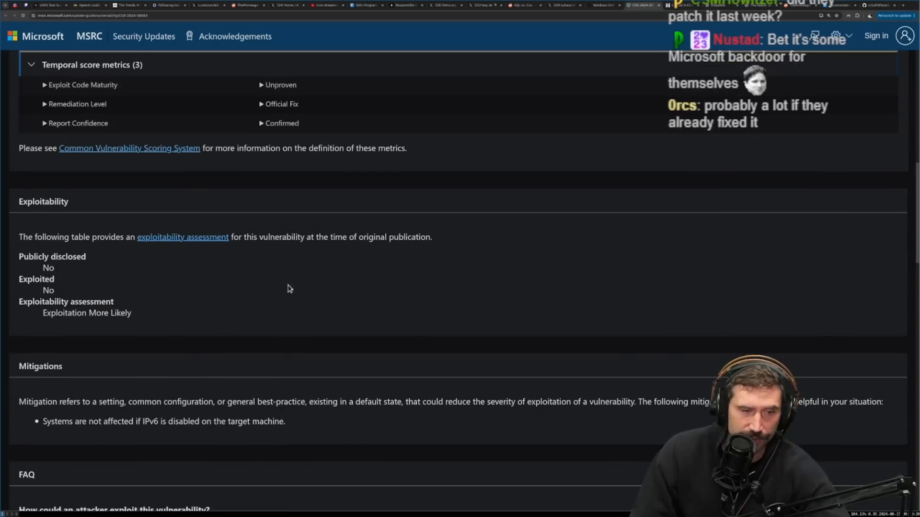
{"action": "scroll", "scroll_direction": "down", "scroll_amount": 3}
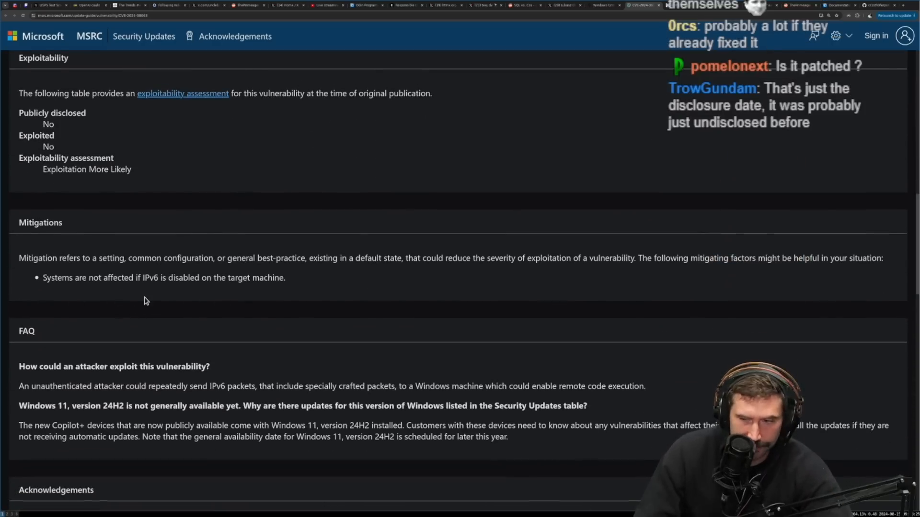
{"action": "scroll", "scroll_direction": "up", "scroll_amount": 3}
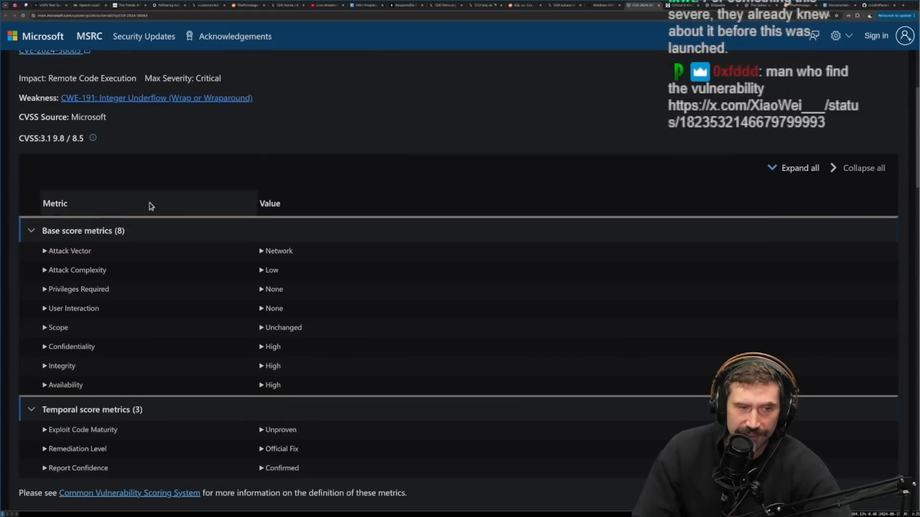
{"action": "scroll", "scroll_direction": "down", "scroll_amount": 3}
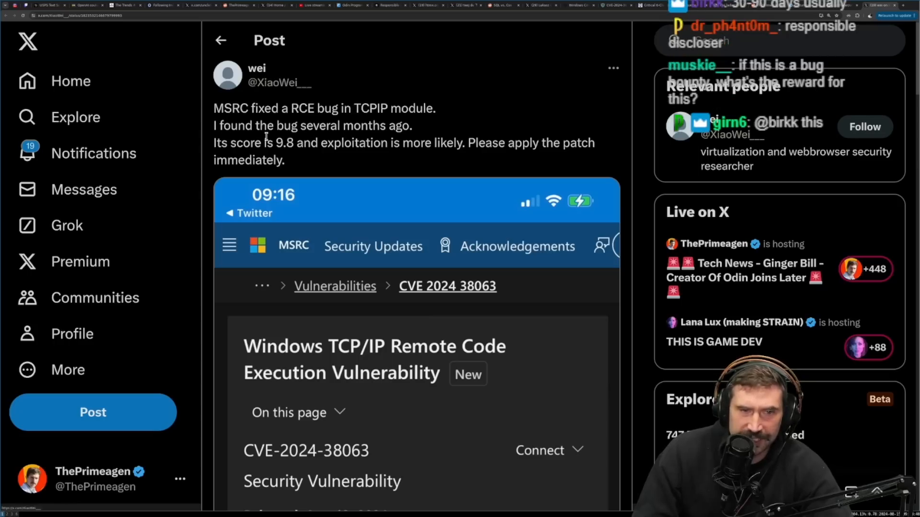
{"action": "mouse_move", "coordinate": [416, 155]}
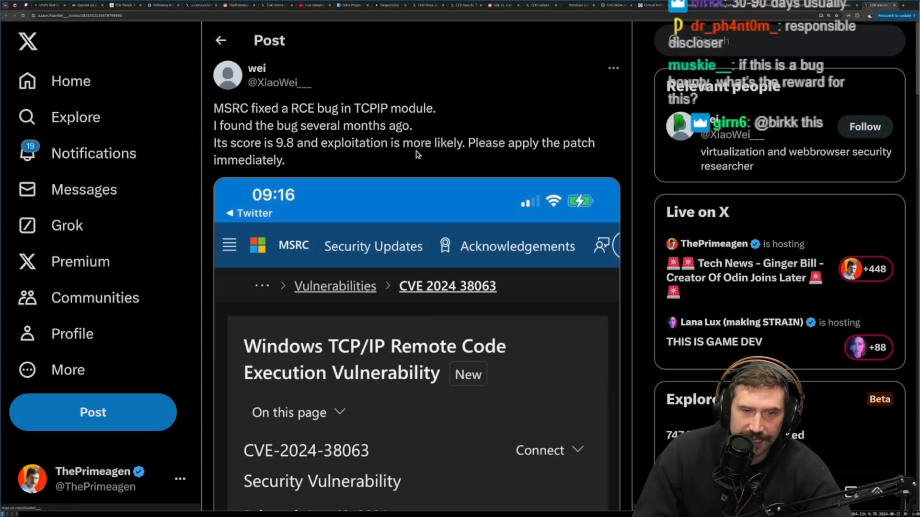
{"action": "mouse_move", "coordinate": [313, 160]}
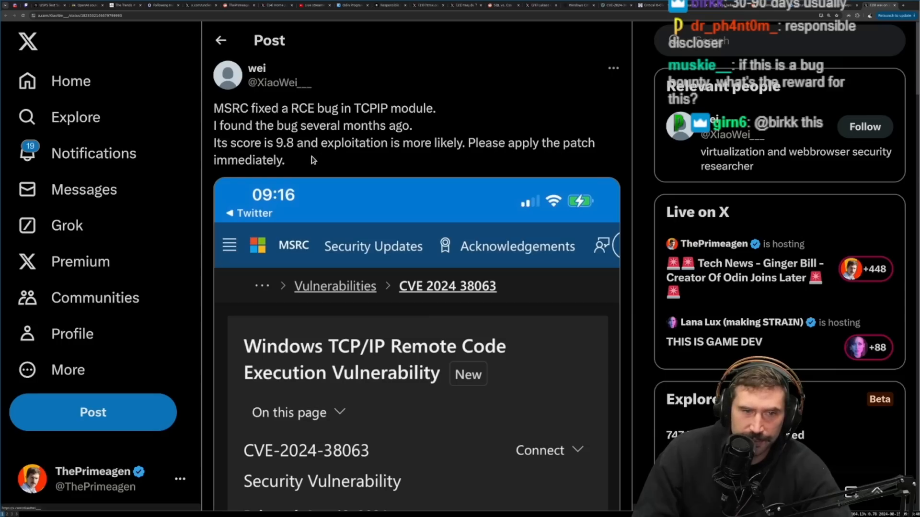
Step: Scroll XiaoWei__'s X post and highlight his reply withholding further details
{"action": "scroll", "scroll_direction": "down", "scroll_amount": 3}
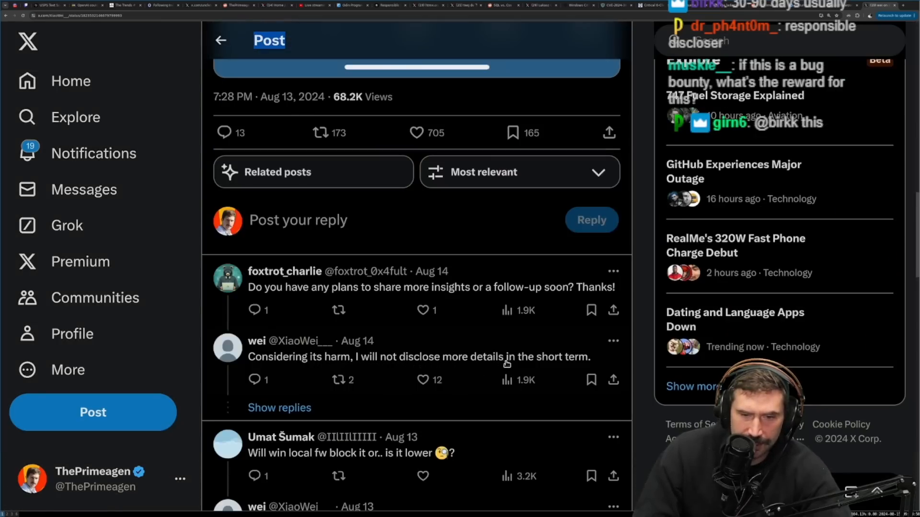
{"action": "left_click_drag", "start_coordinate": [248, 357], "coordinate": [590, 357]}
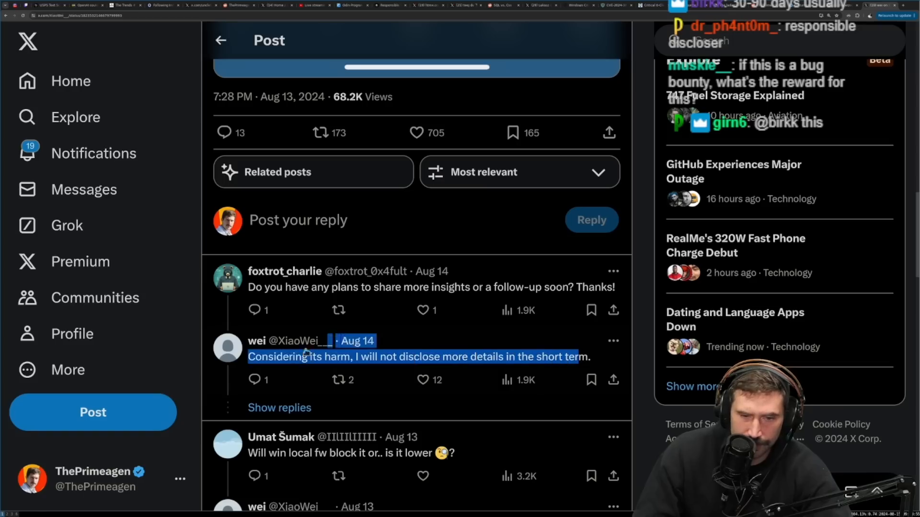
{"action": "scroll", "scroll_direction": "down", "scroll_amount": 3}
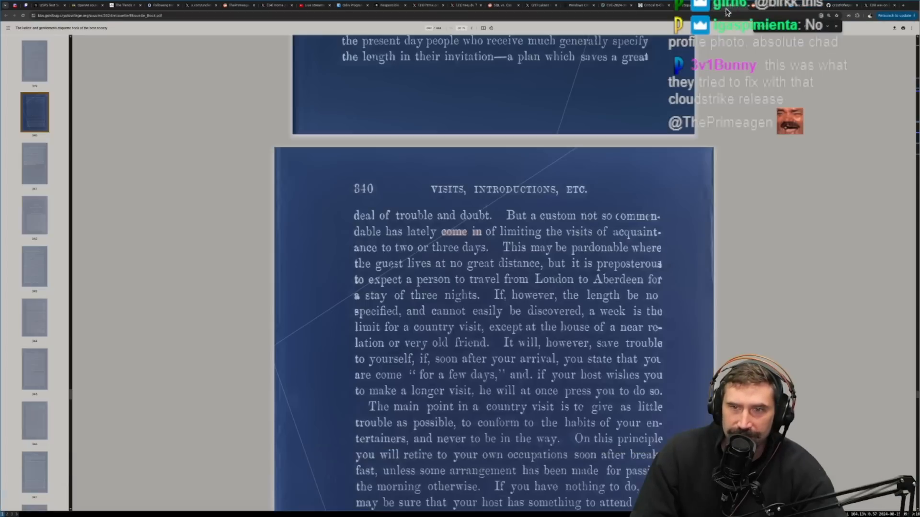
Step: Read the Cyber Security News article, highlighting the no-user-interaction point and 'Exploitation More Likely'
{"action": "left_click", "coordinate": [610, 5]}
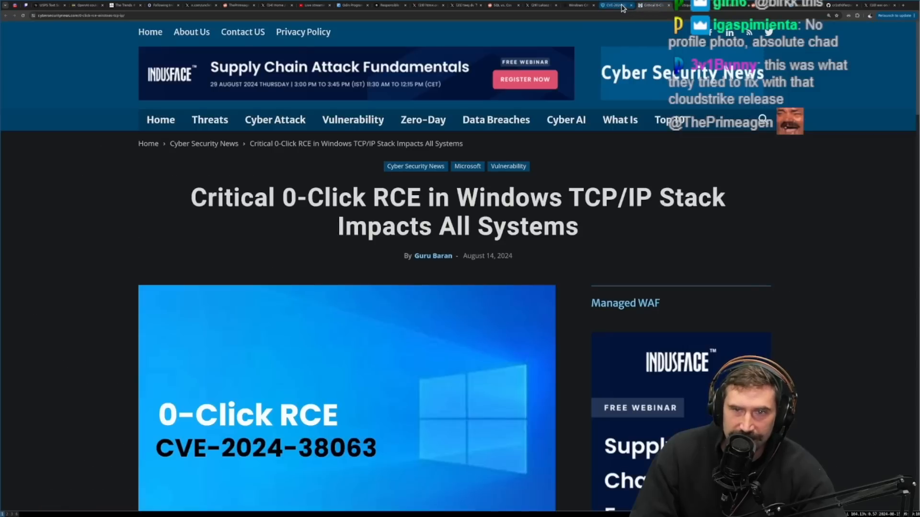
{"action": "scroll", "scroll_direction": "down", "scroll_amount": 3}
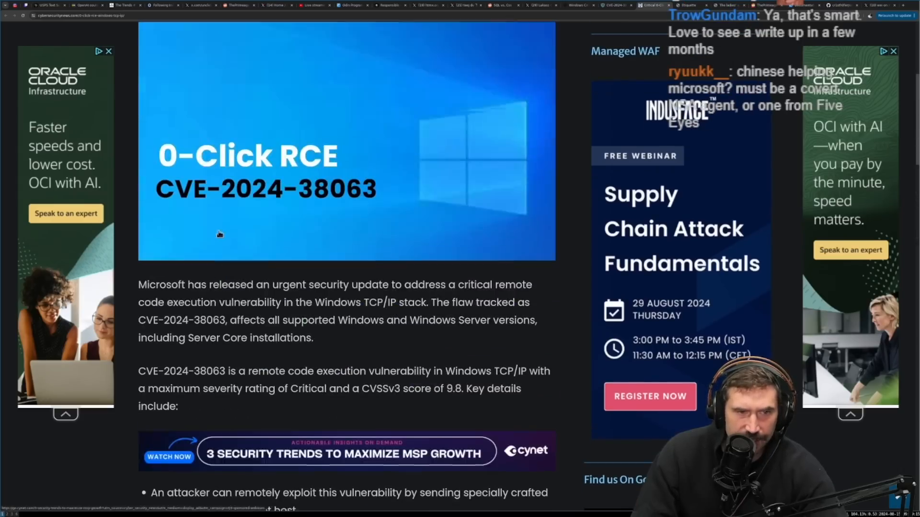
{"action": "scroll", "scroll_direction": "down", "scroll_amount": 3}
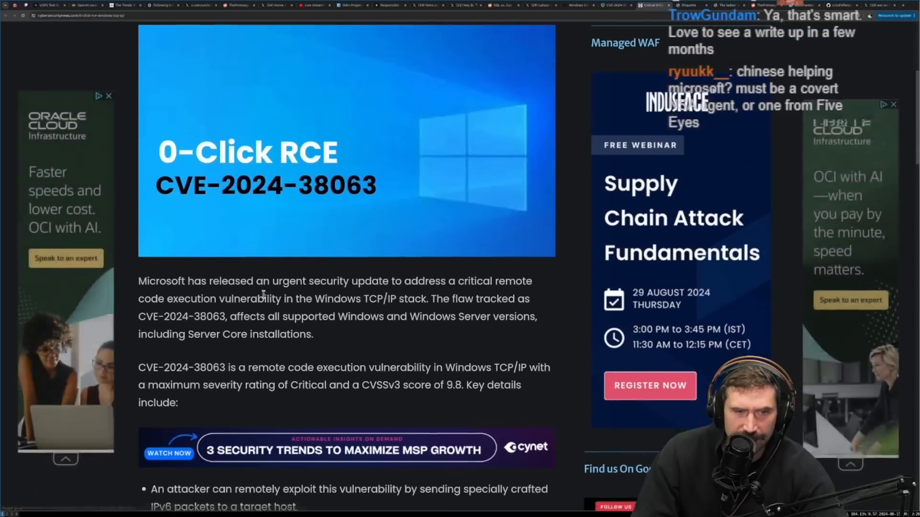
{"action": "scroll", "scroll_direction": "down", "scroll_amount": 3}
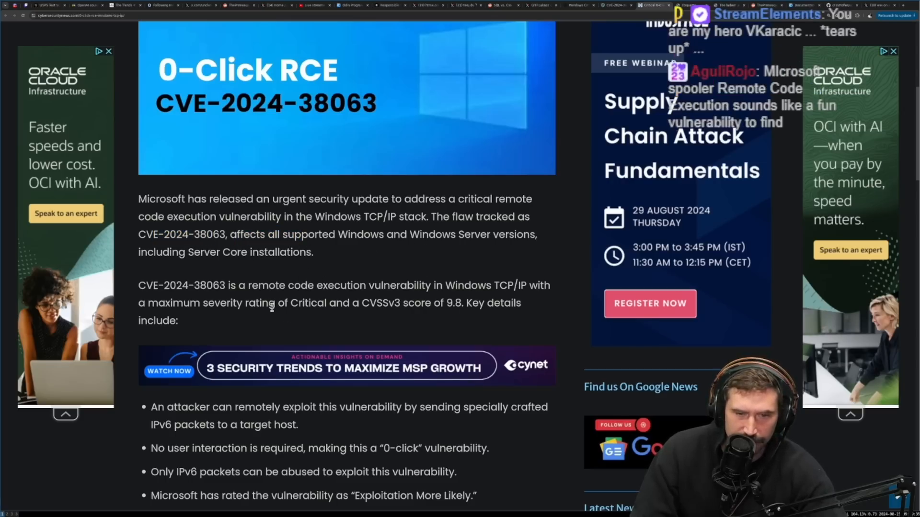
{"action": "scroll", "scroll_direction": "down", "scroll_amount": 3}
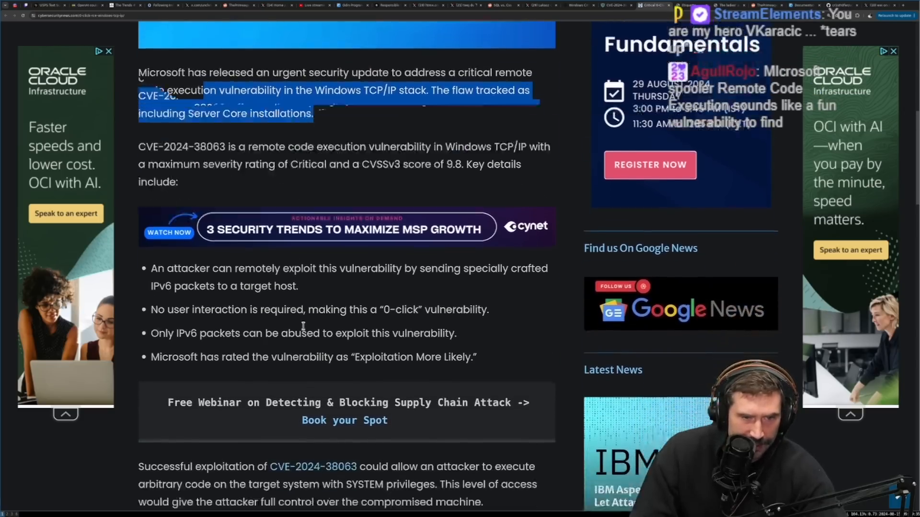
{"action": "scroll", "scroll_direction": "down", "scroll_amount": 3}
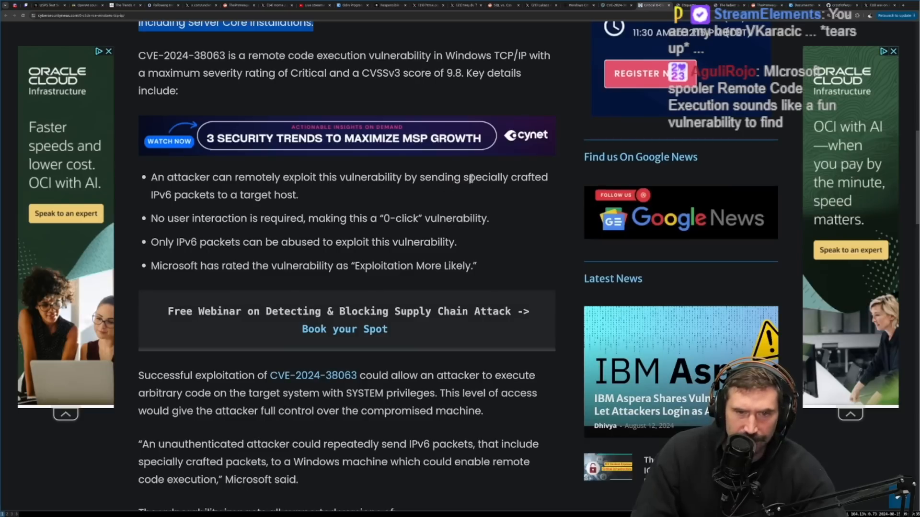
{"action": "left_click_drag", "start_coordinate": [166, 219], "coordinate": [304, 219]}
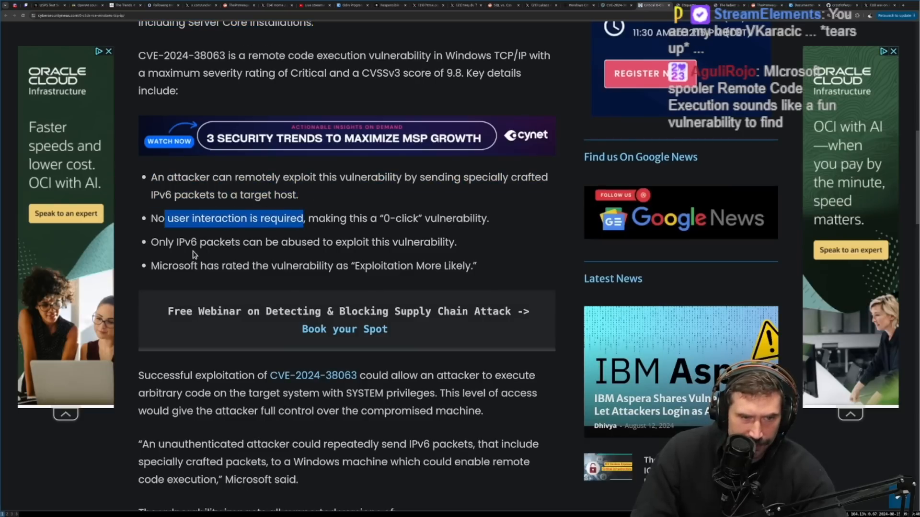
{"action": "scroll", "scroll_direction": "down", "scroll_amount": 3}
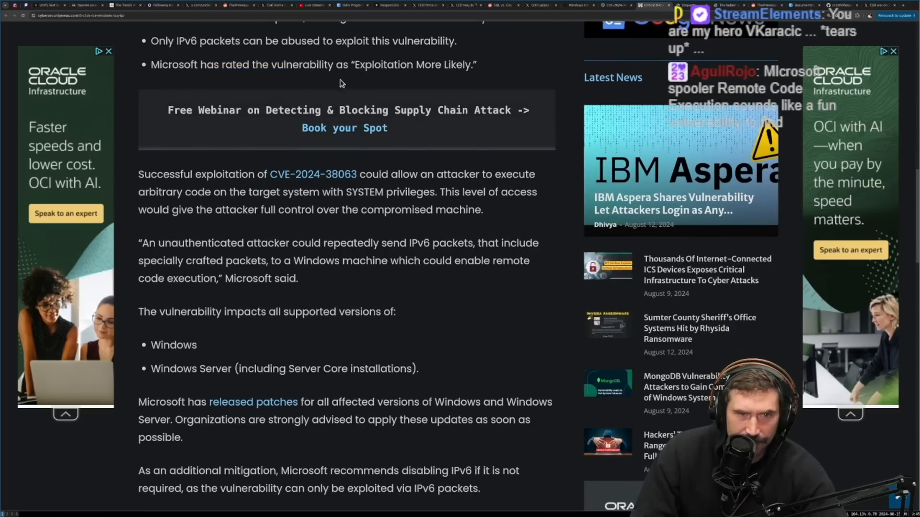
{"action": "left_click_drag", "start_coordinate": [359, 64], "coordinate": [469, 65]}
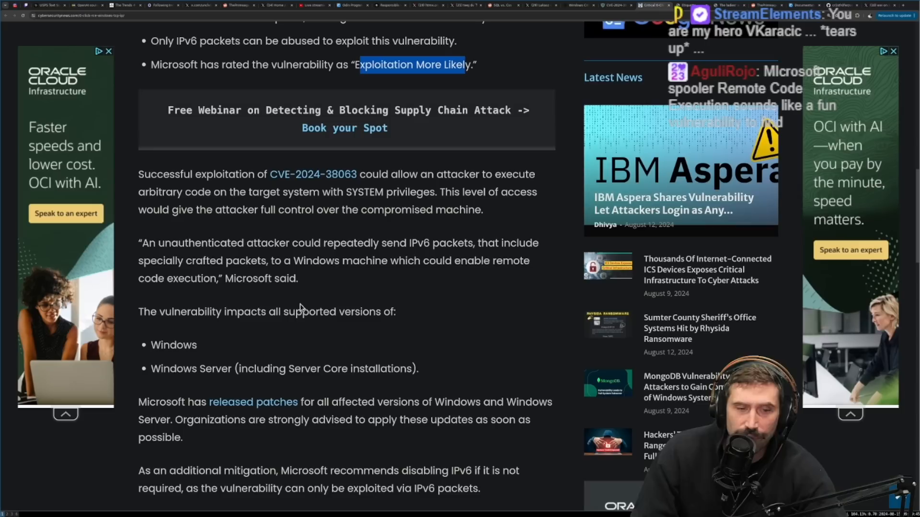
{"action": "mouse_move", "coordinate": [398, 321]}
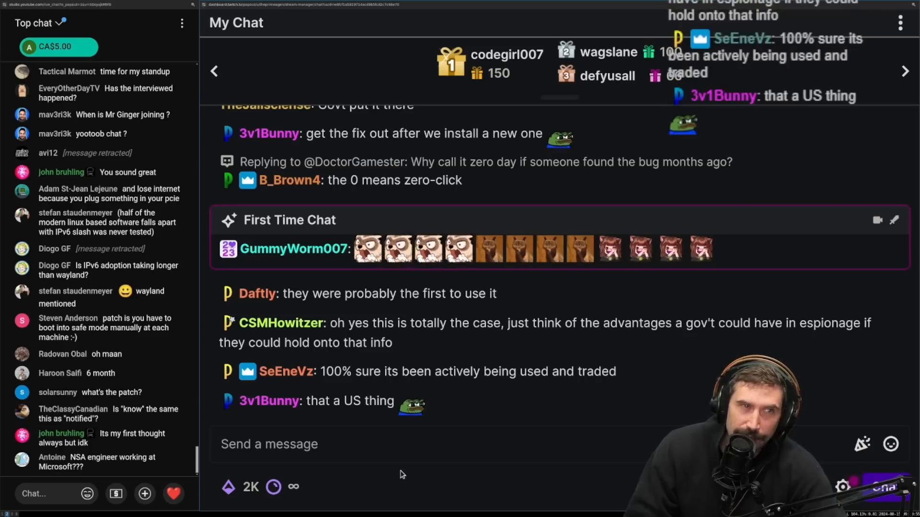
Step: Scroll the Creator Dashboard chat about governments exploiting vulnerabilities
{"action": "scroll", "scroll_direction": "down", "scroll_amount": 3}
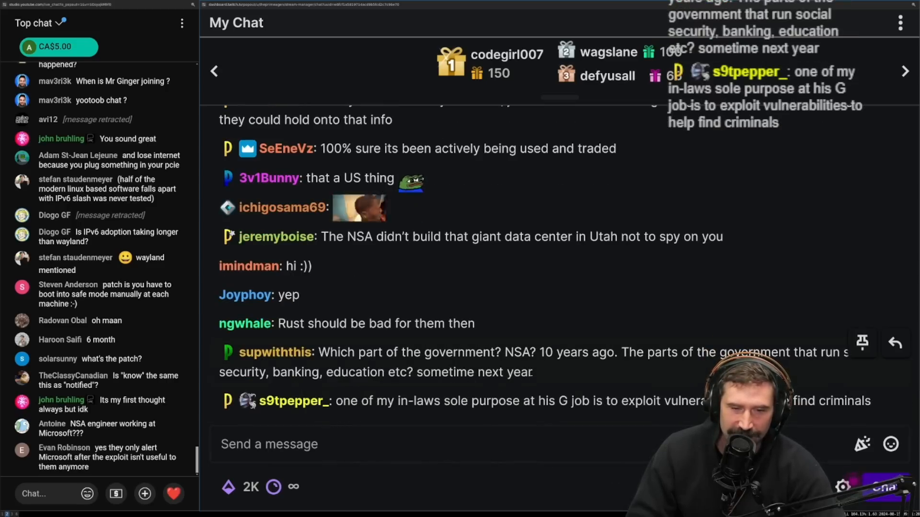
{"action": "left_click", "coordinate": [445, 444]}
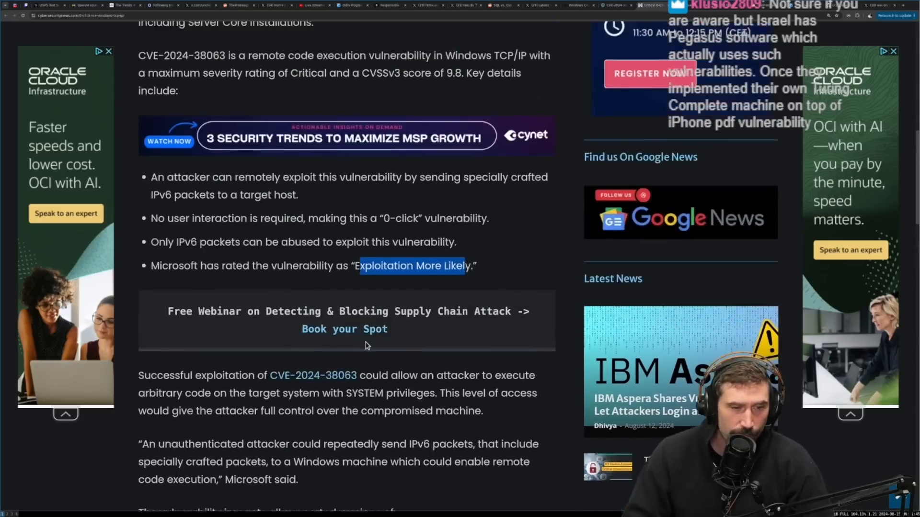
Step: Scroll back up in the Cyber Security News article
{"action": "scroll", "scroll_direction": "up", "scroll_amount": 3}
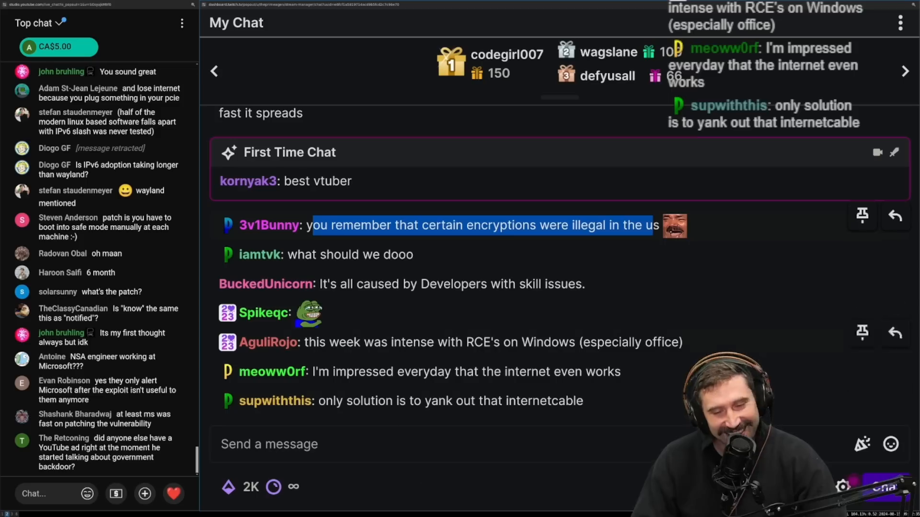
{"action": "mouse_move", "coordinate": [517, 239]}
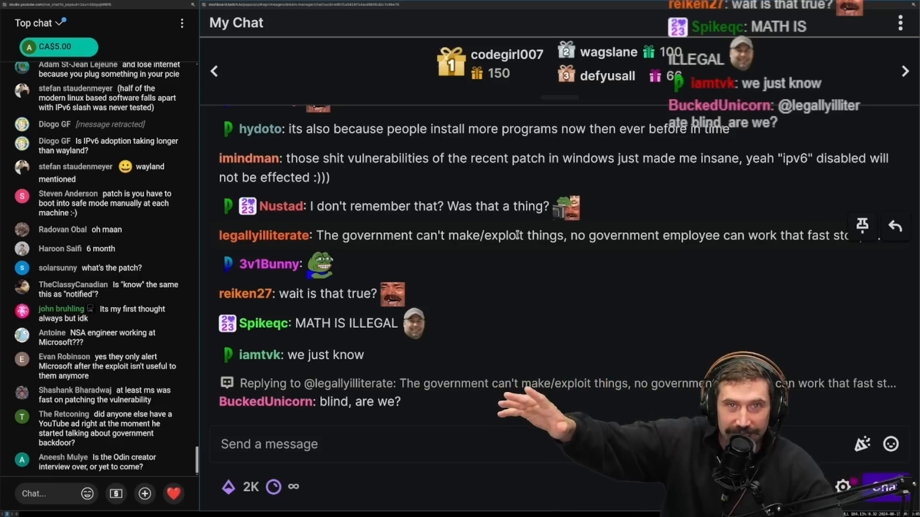
Step: Scroll the Creator Dashboard chat discussing encryption export limits
{"action": "scroll", "scroll_direction": "down", "scroll_amount": 3}
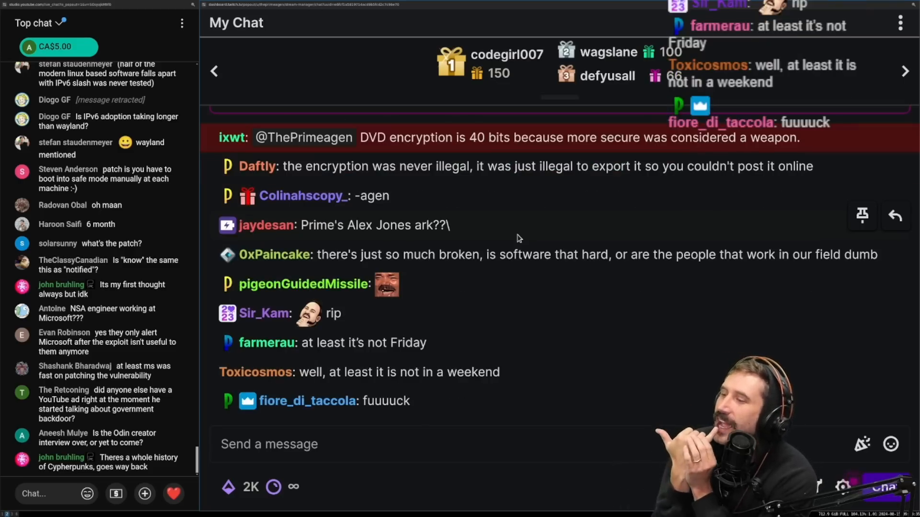
{"action": "scroll", "scroll_direction": "down", "scroll_amount": 3}
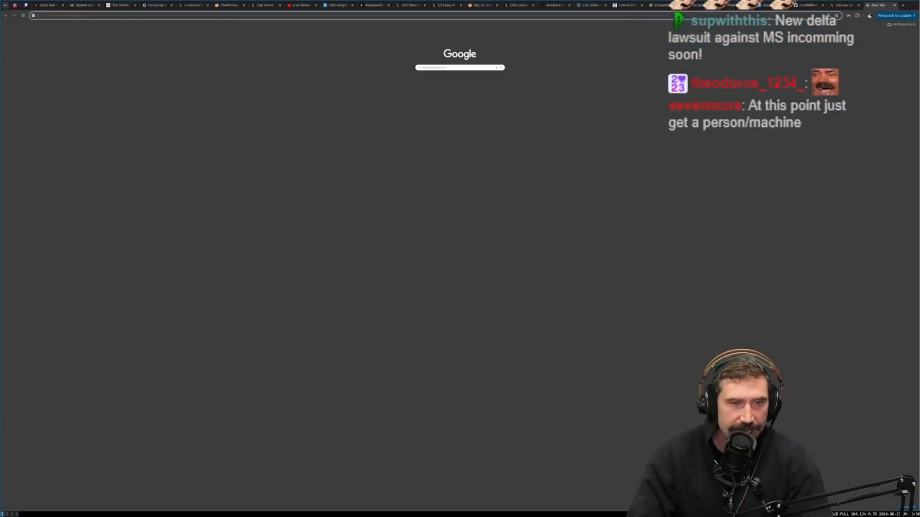
Step: Search Google for 'windows outage right before crowdstrike' and scroll past the CrowdStrike outage news results
{"action": "type", "text": "windows outage right before crowdstrike"}
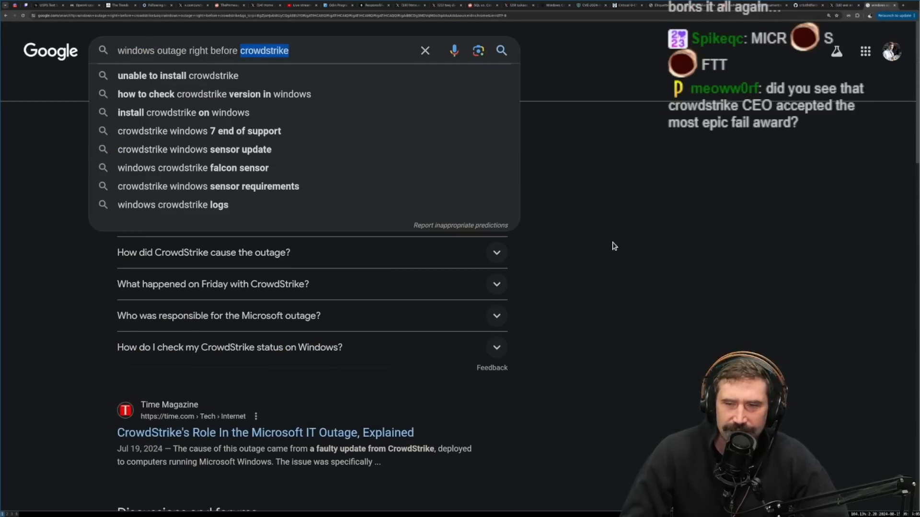
{"action": "scroll", "scroll_direction": "down", "scroll_amount": 3}
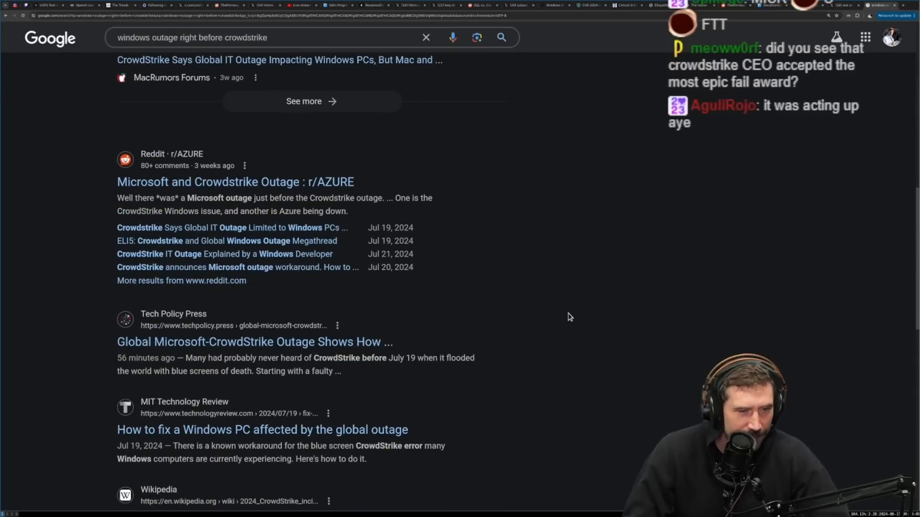
{"action": "scroll", "scroll_direction": "down", "scroll_amount": 3}
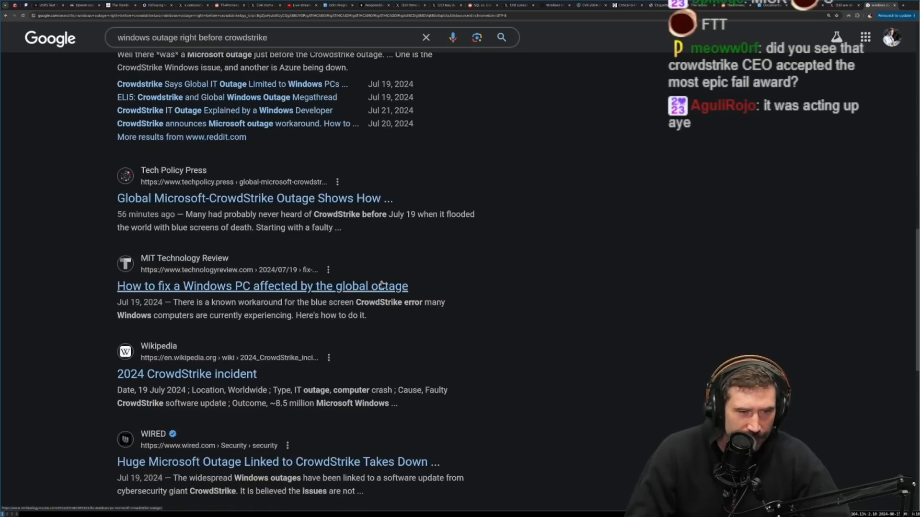
{"action": "scroll", "scroll_direction": "down", "scroll_amount": 3}
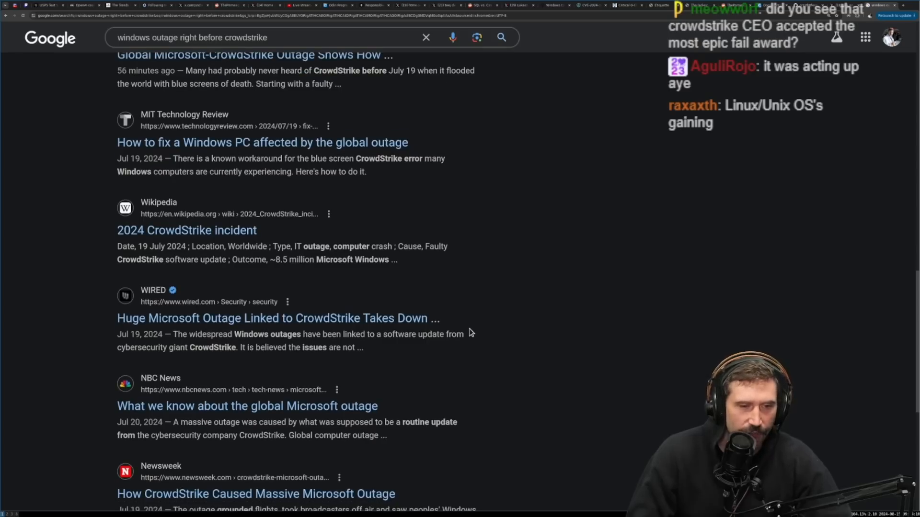
{"action": "scroll", "scroll_direction": "down", "scroll_amount": 3}
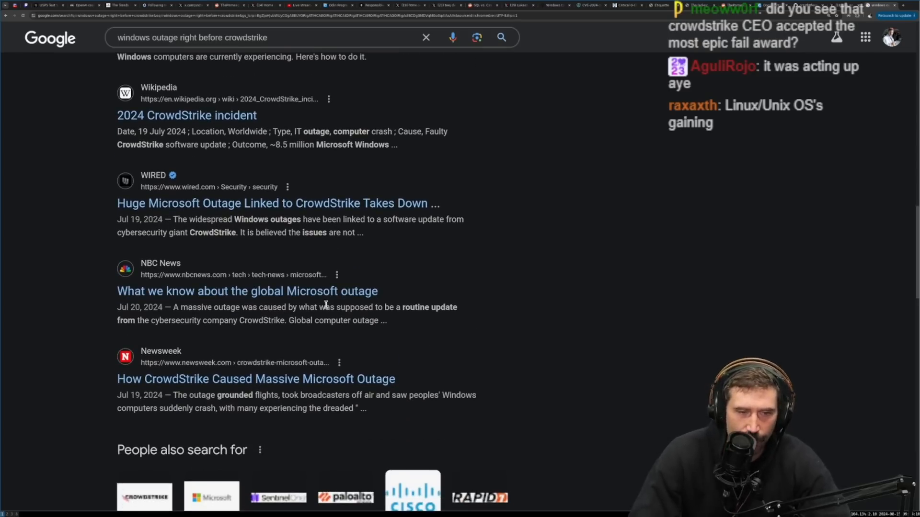